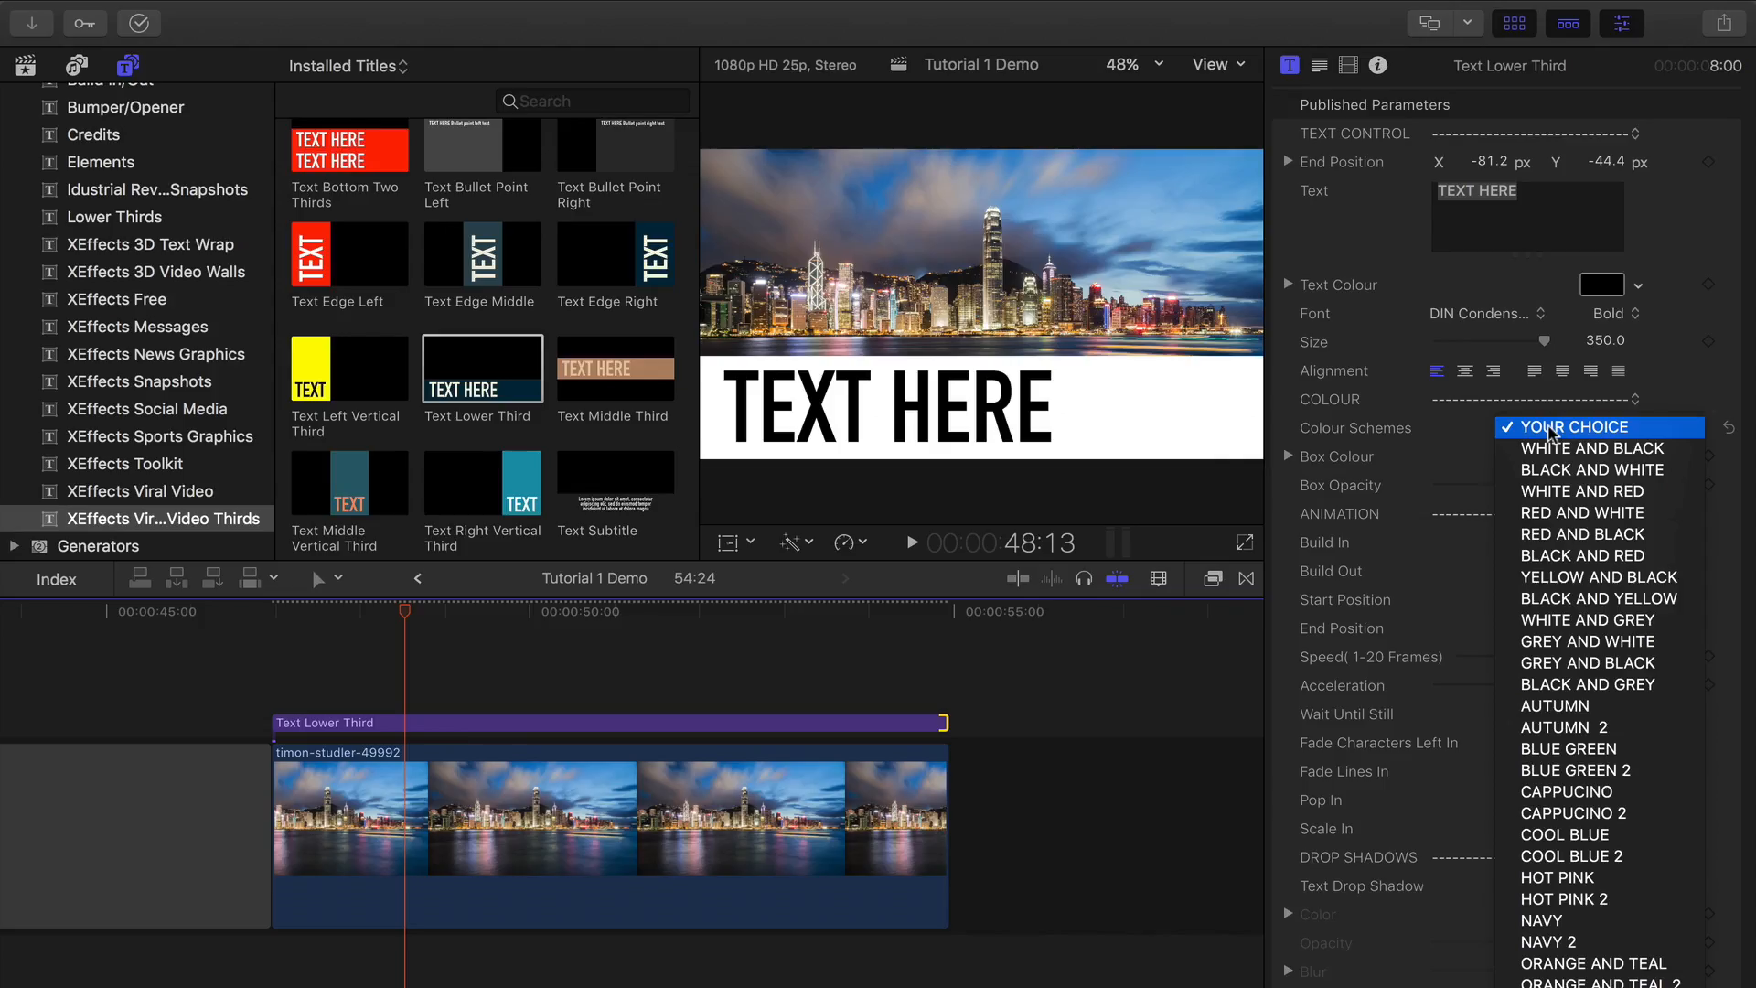
pyautogui.moveTo(1581, 534)
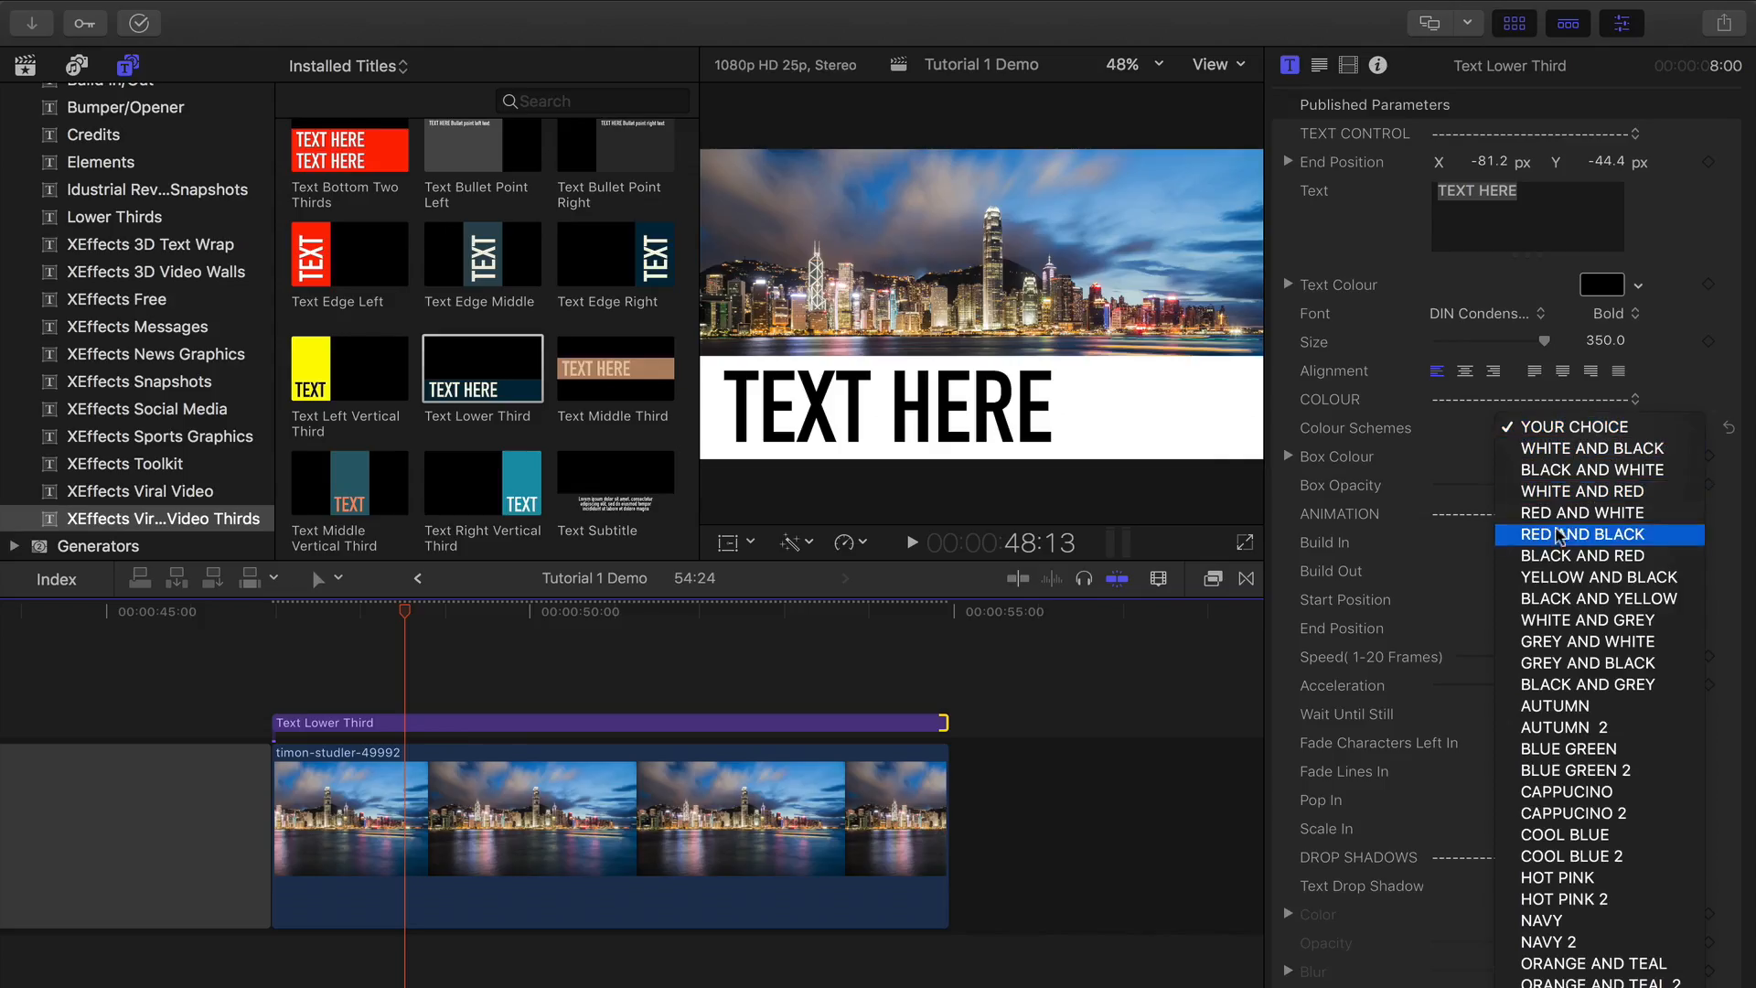
# Apply the Navy colour scheme and lower Box Opacity to about 37%.
pyautogui.click(1571, 427)
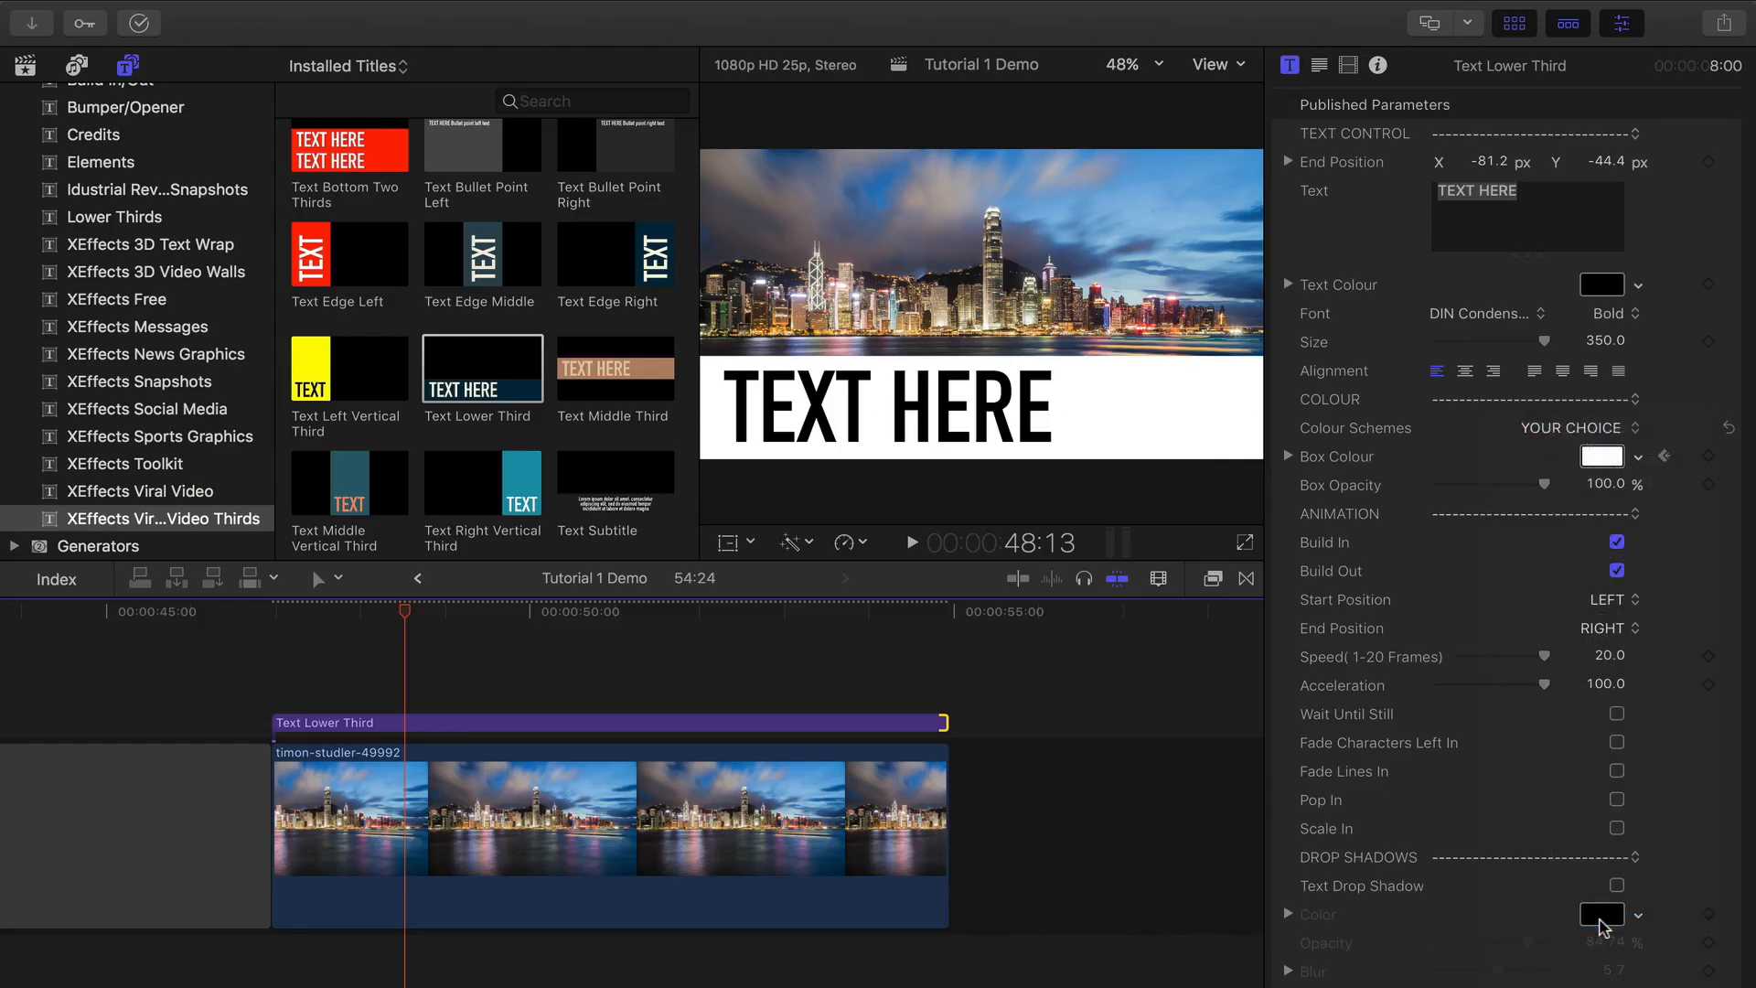
pyautogui.click(1603, 427)
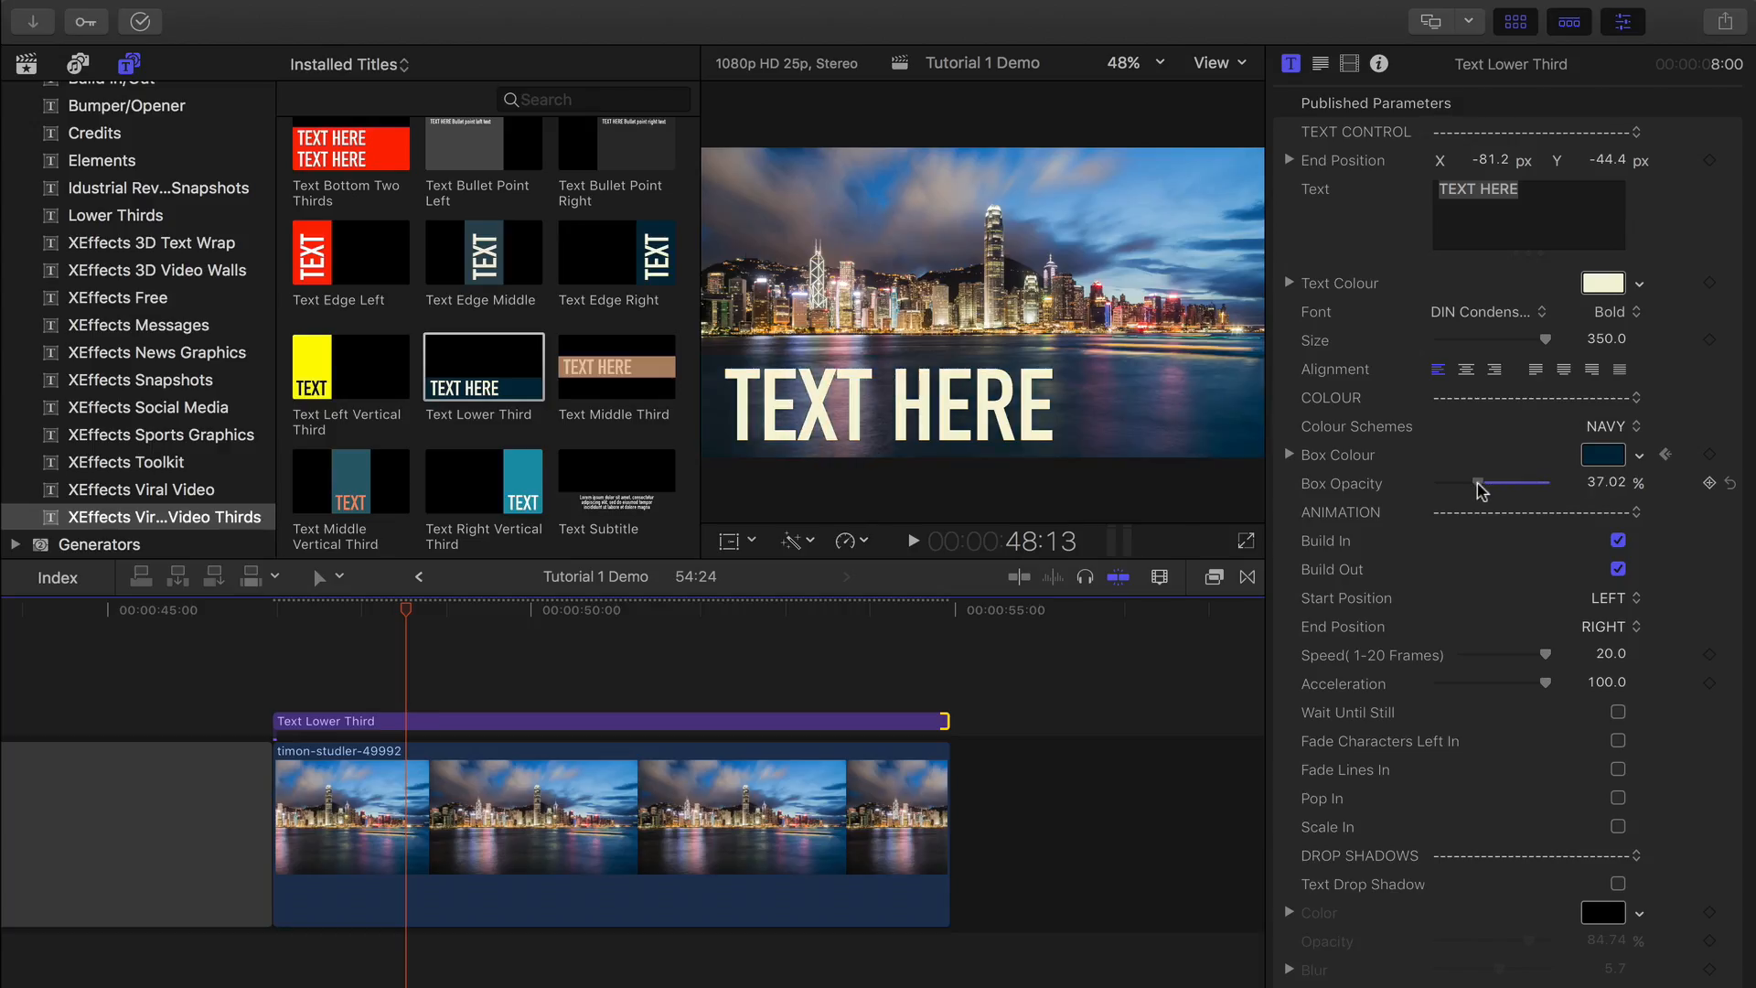
pyautogui.moveTo(1478, 491)
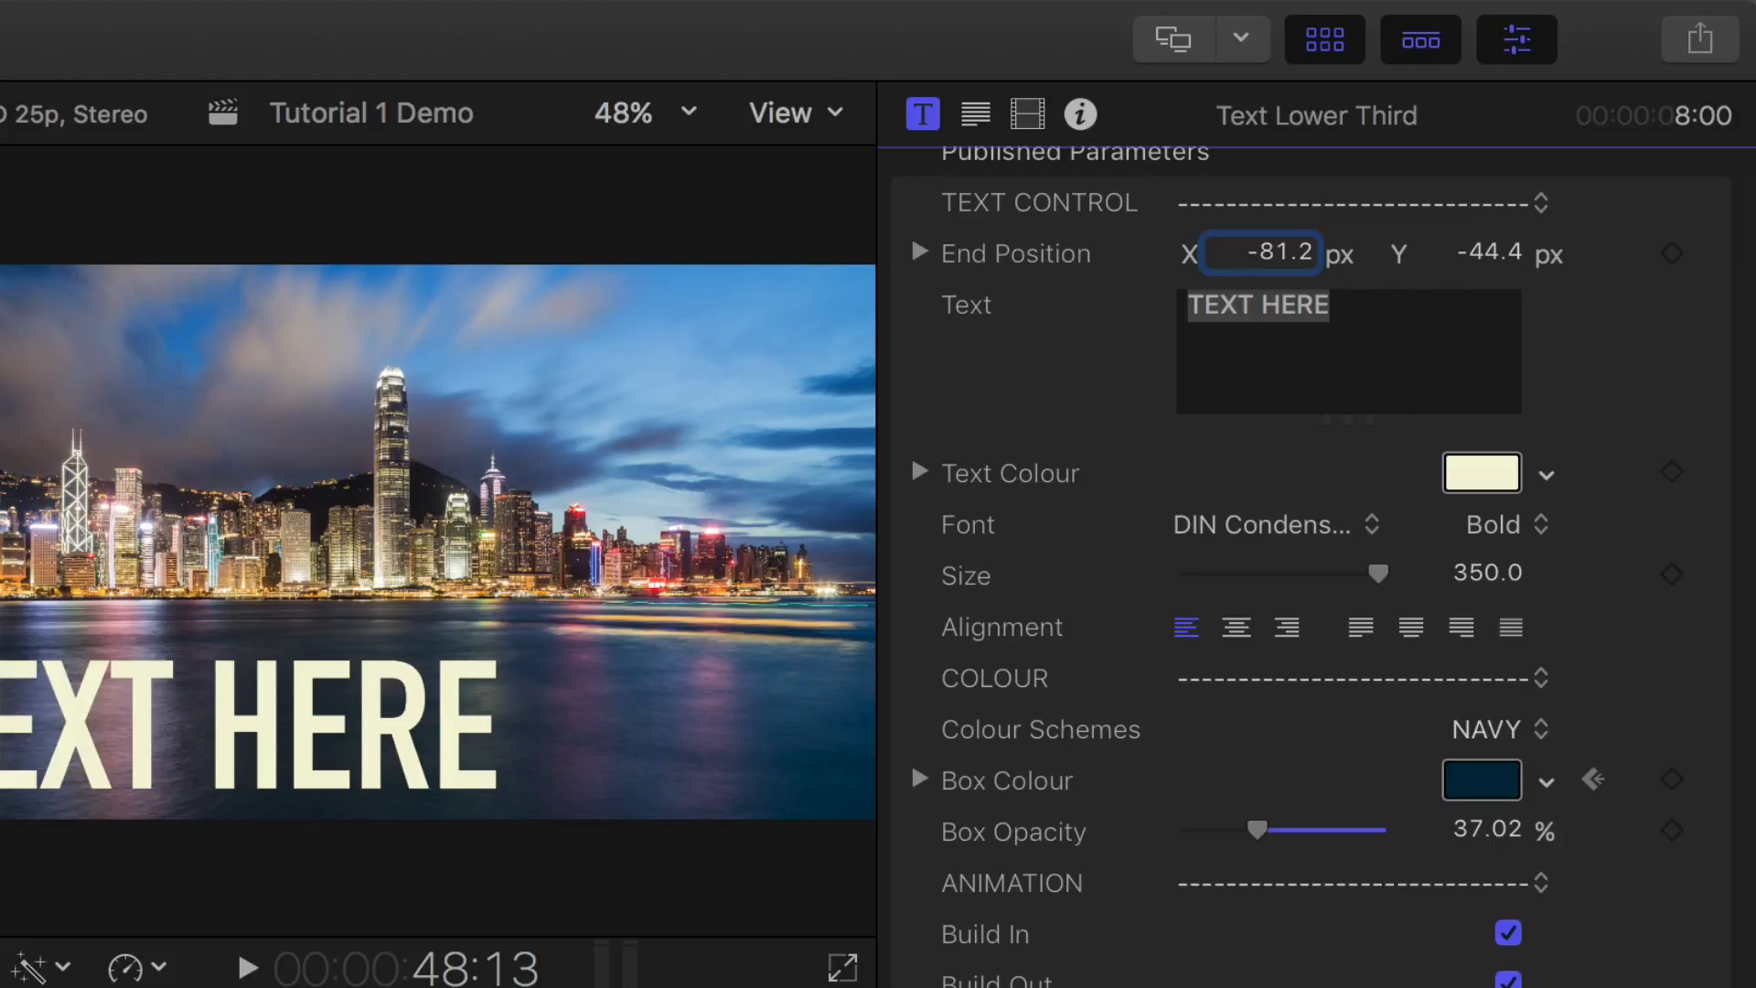
pyautogui.click(1498, 729)
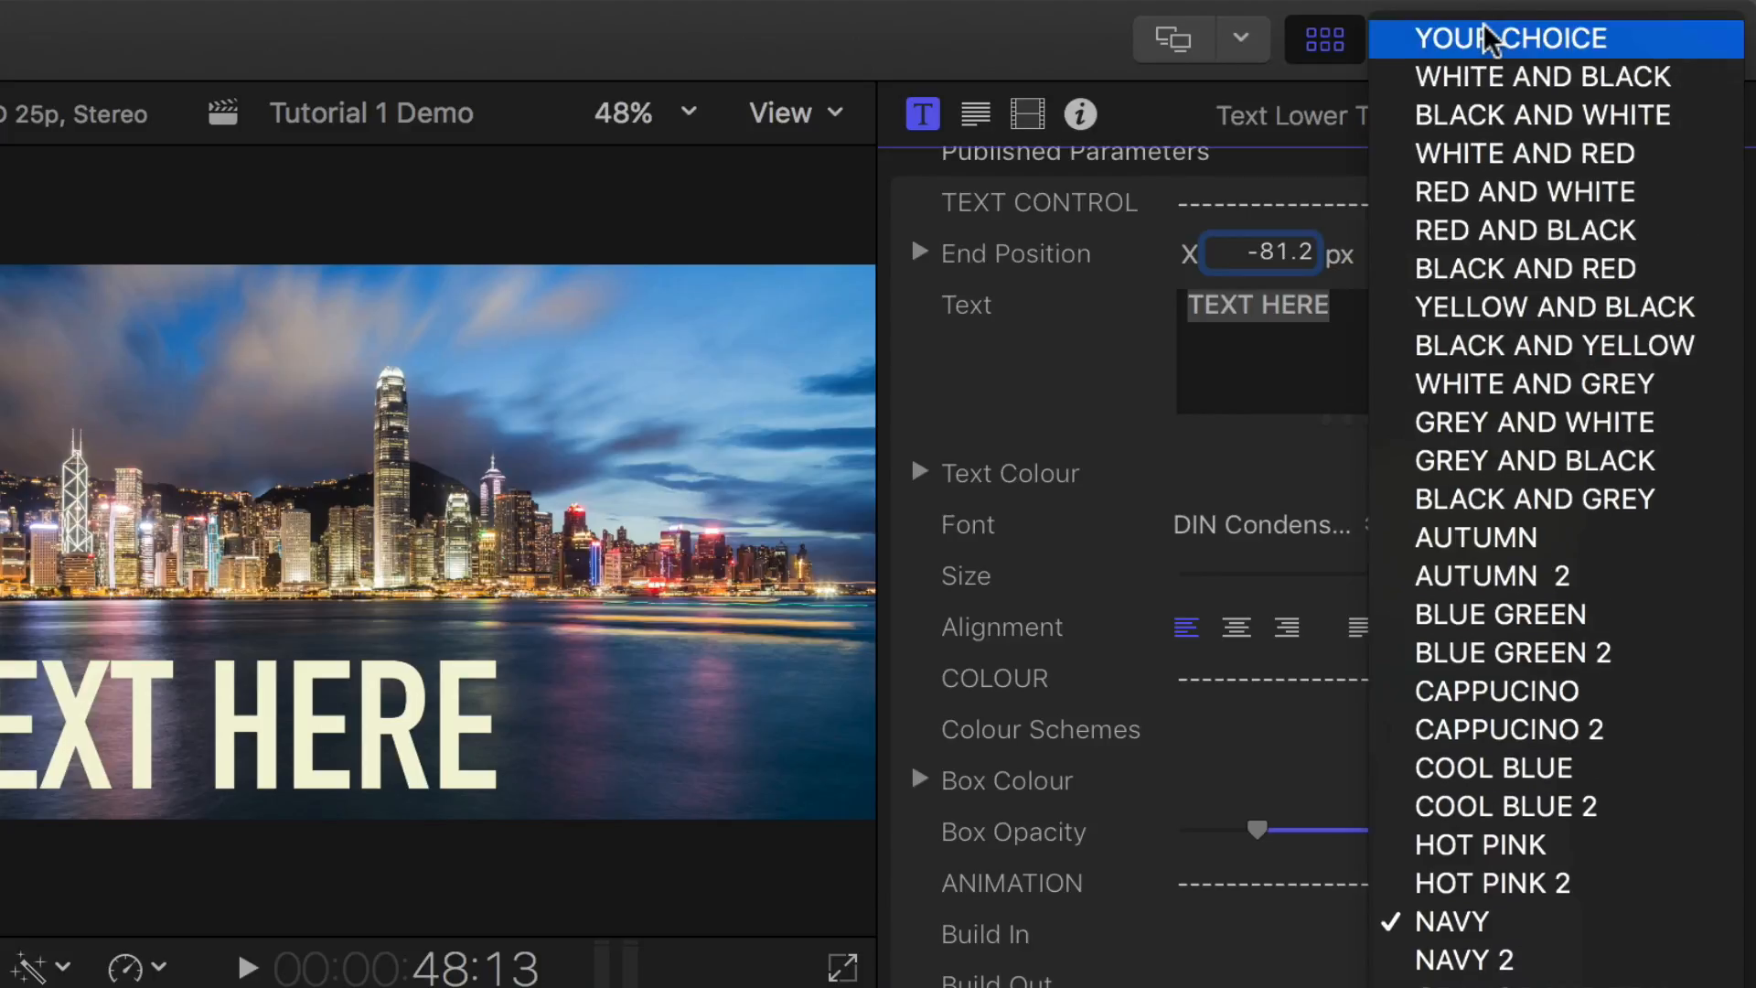
# Switch back to Your Choice scheme and pick a pale lavender text colour.
pyautogui.click(1510, 37)
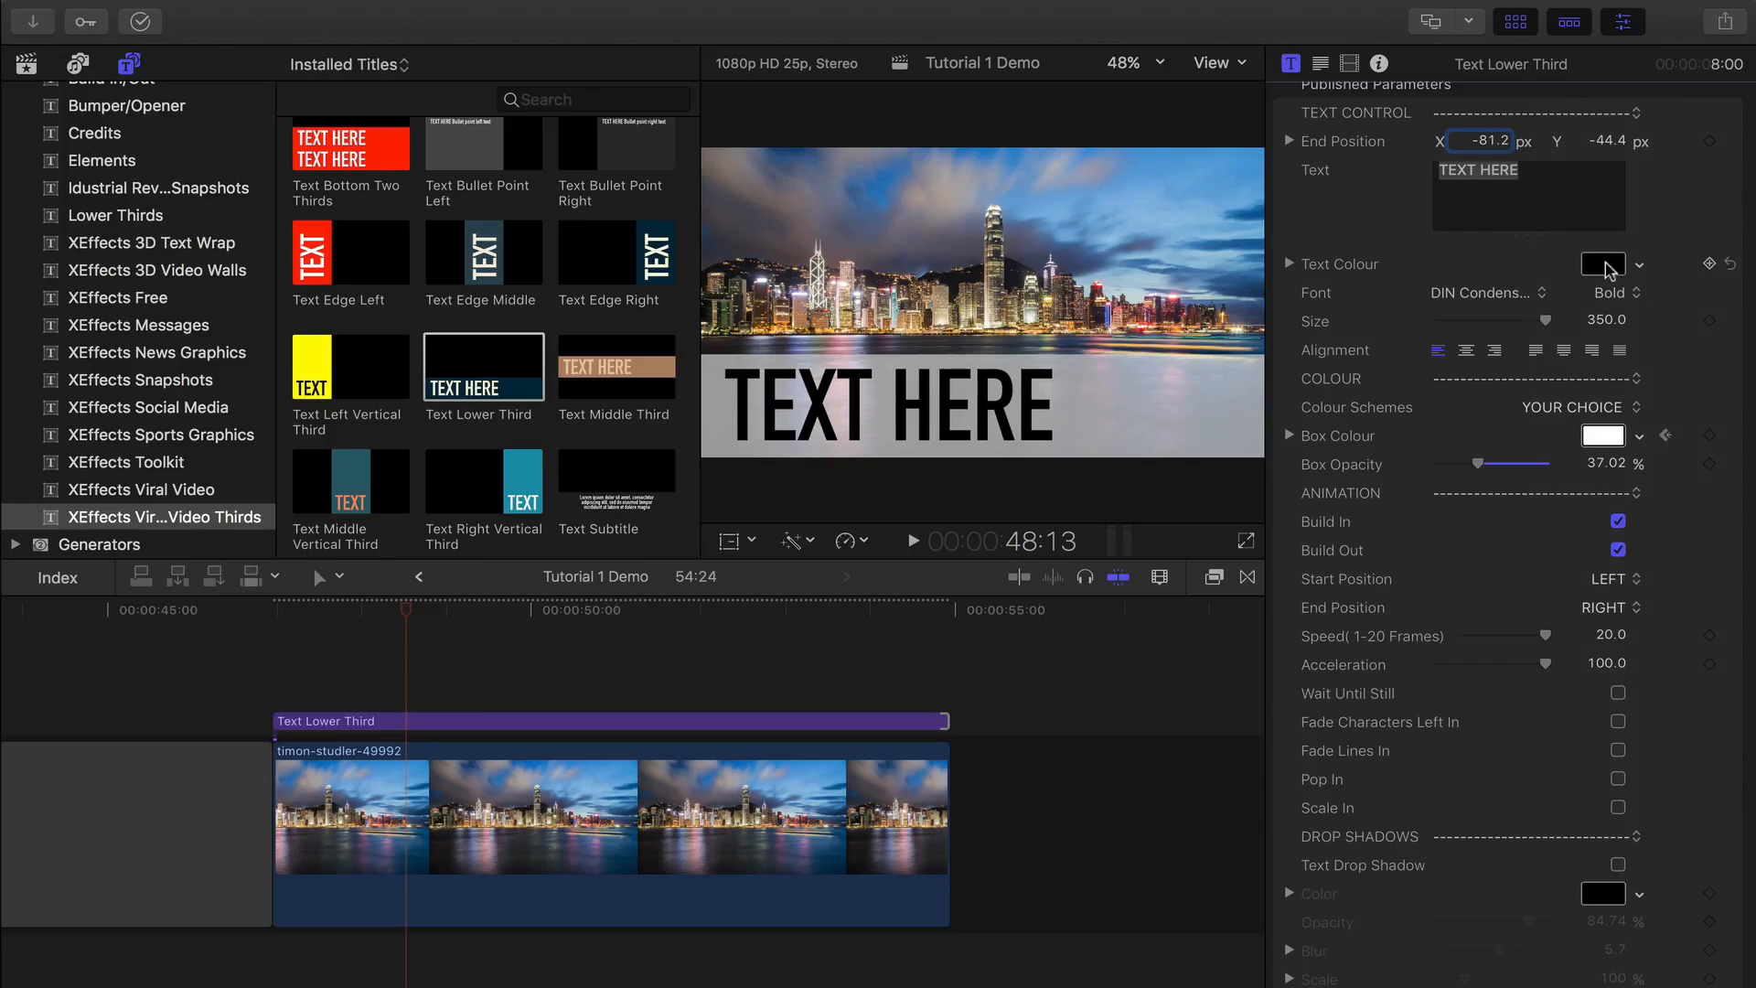
pyautogui.click(1601, 263)
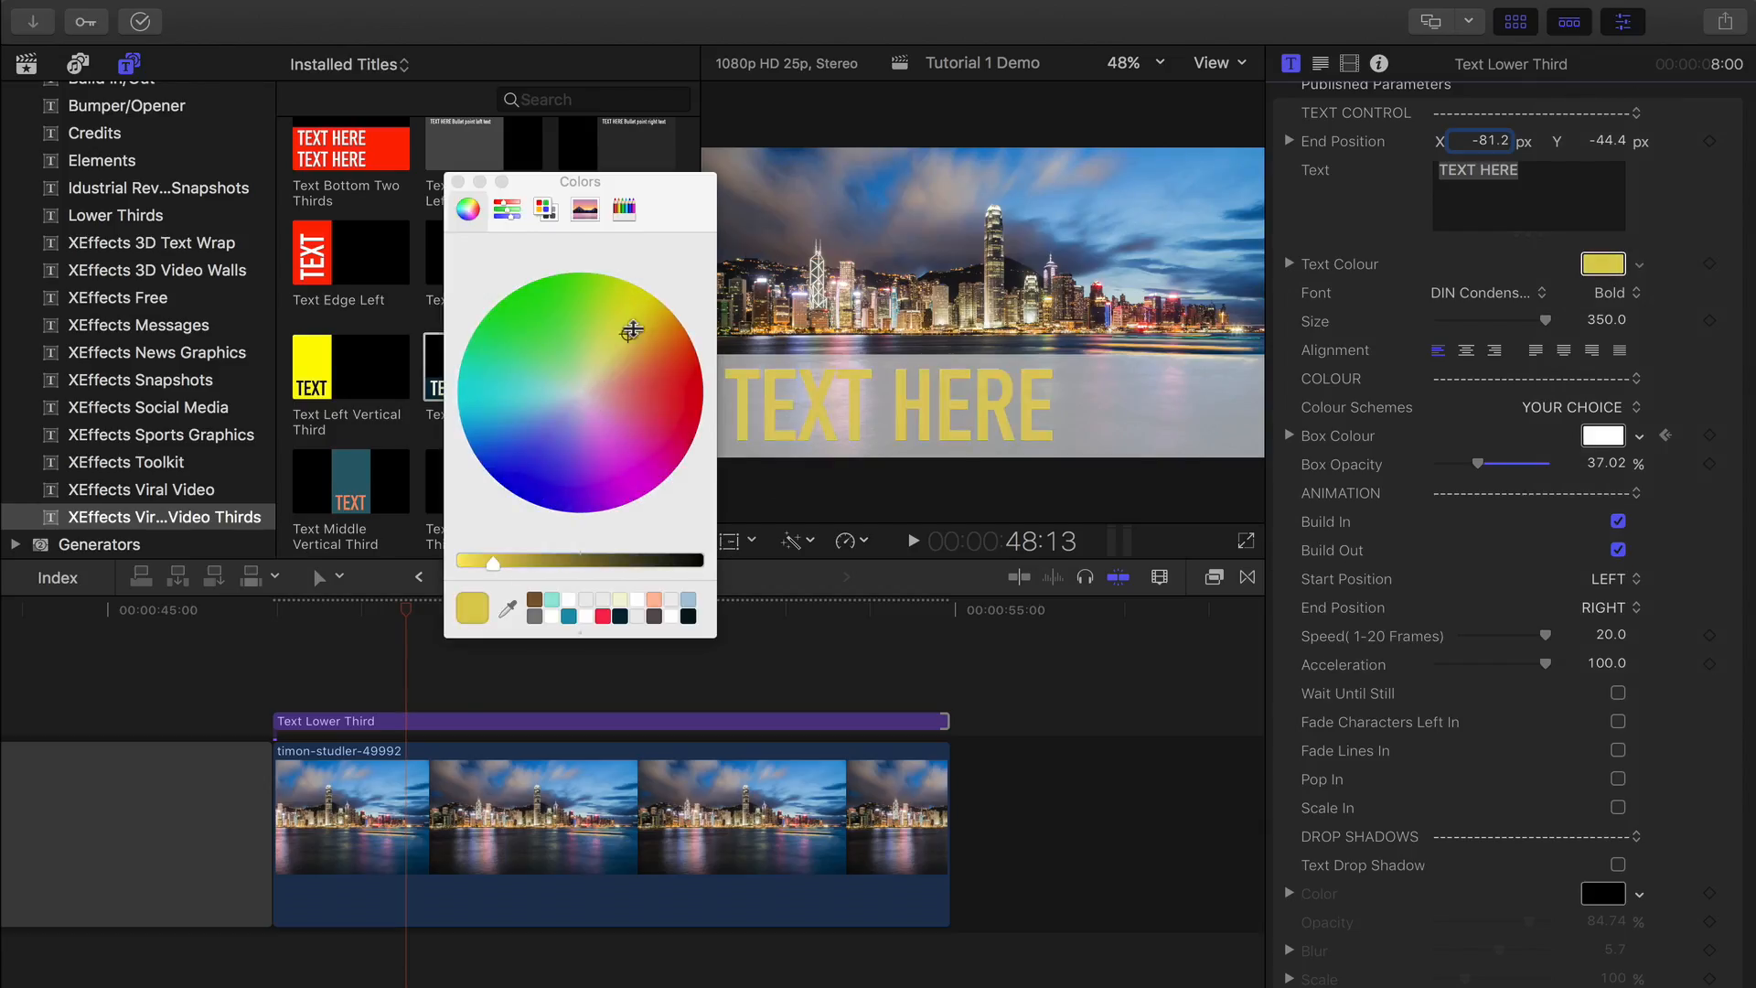
pyautogui.click(579, 392)
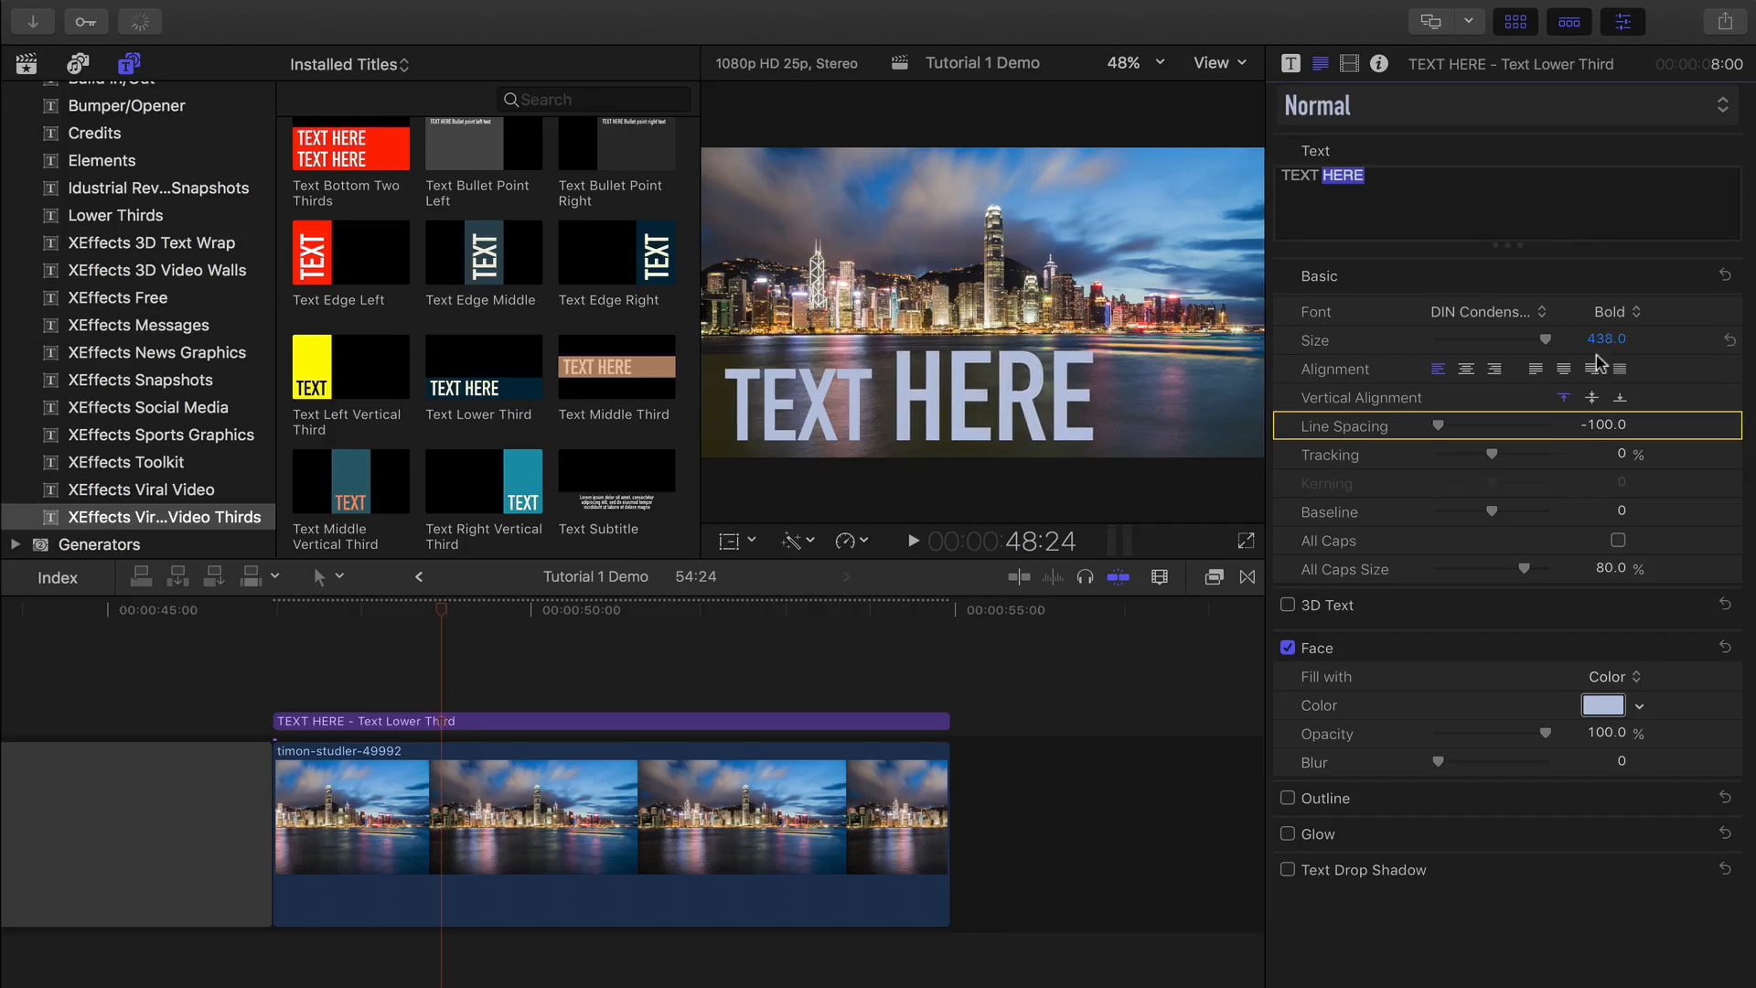
# Give the word HERE a bright blue face colour from the colour wheel.
pyautogui.click(1603, 704)
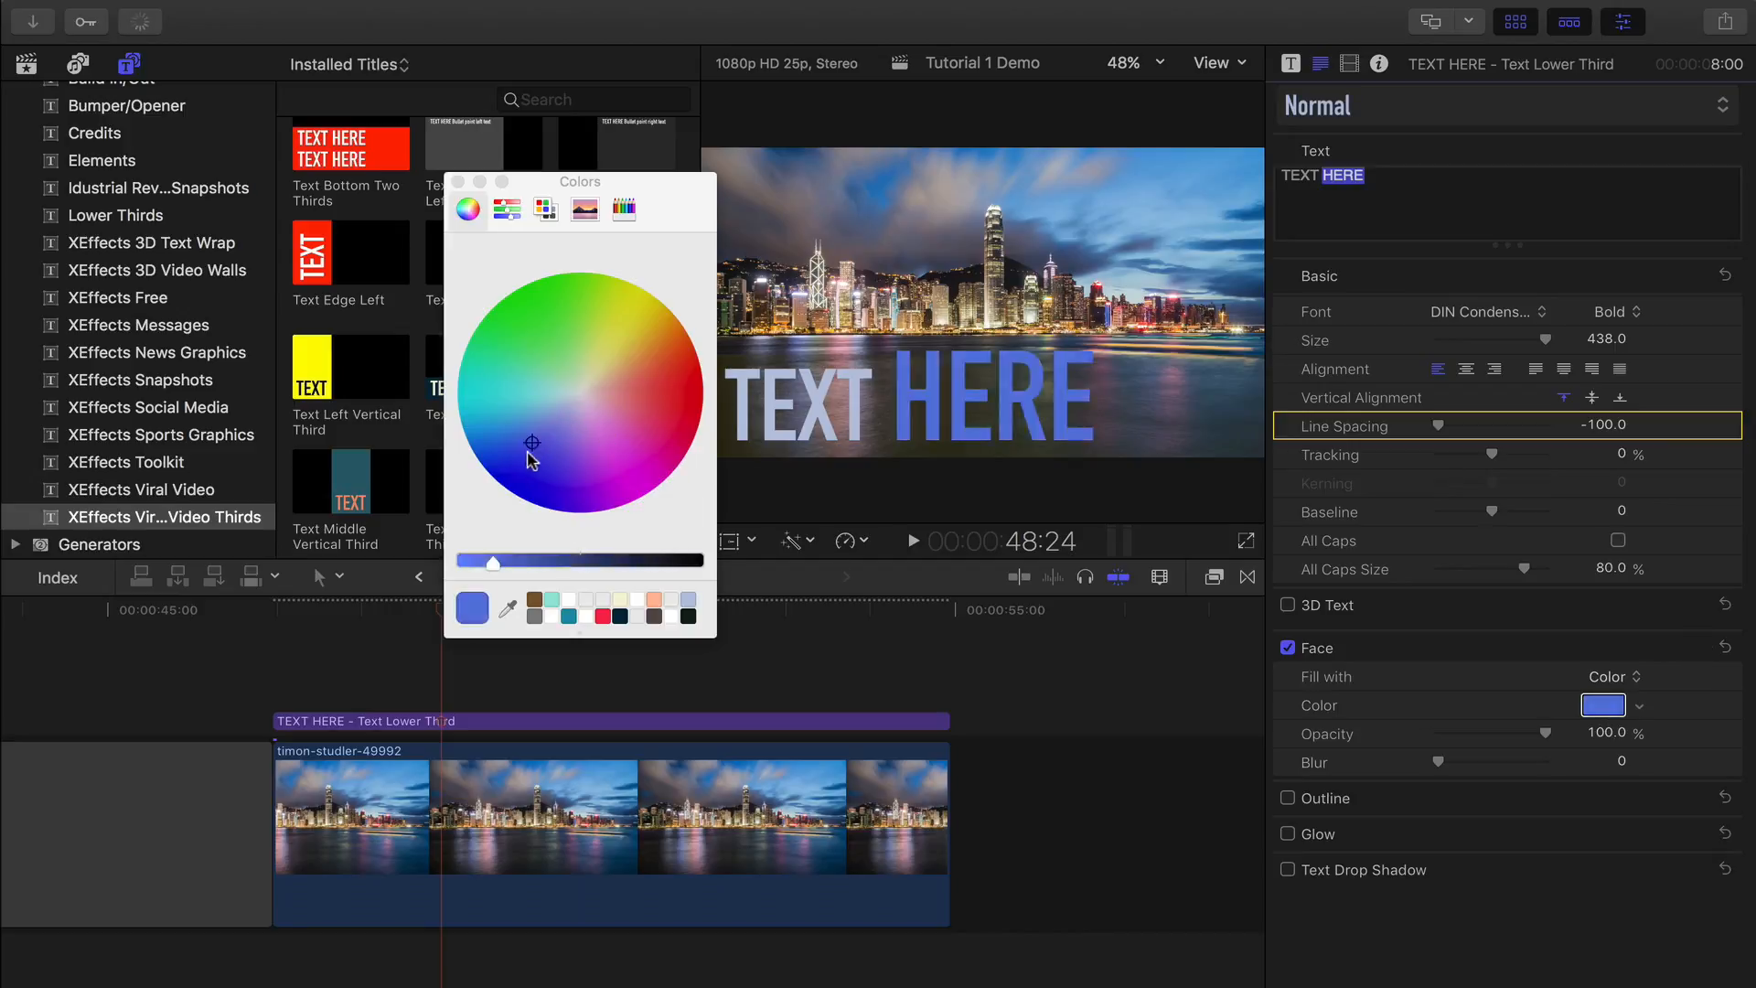
pyautogui.click(638, 338)
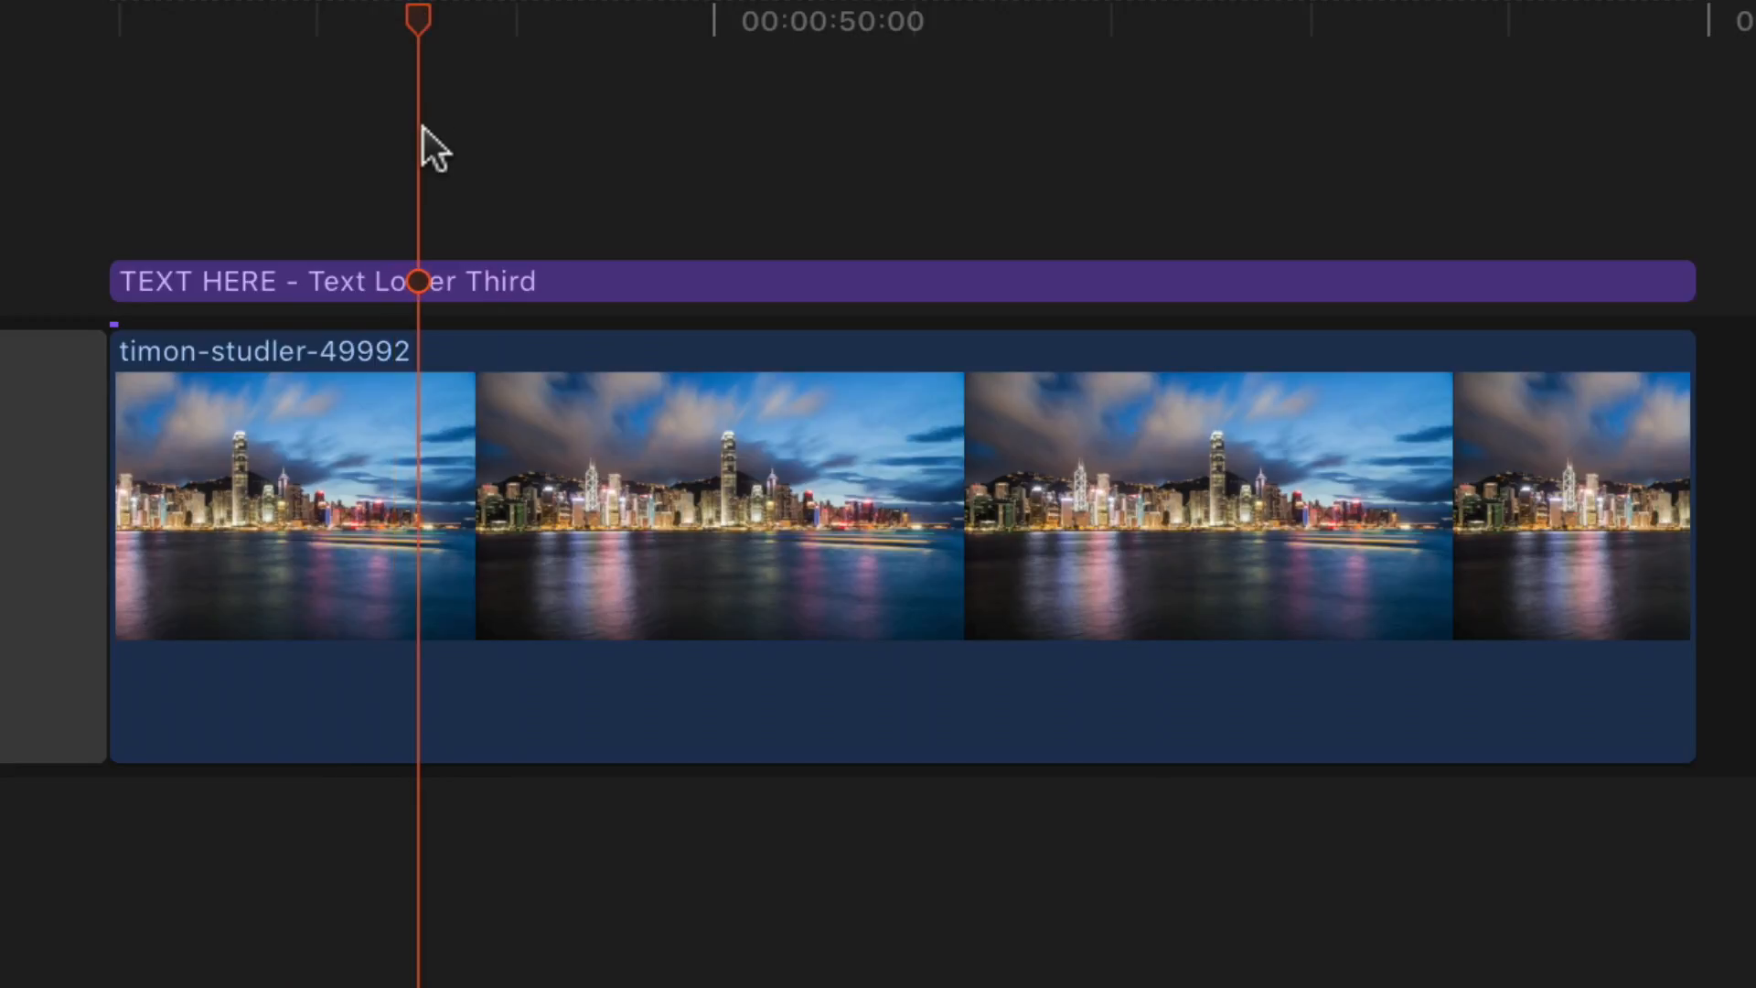
# Select the title and skyline clips and name the new compound clip 'test 1'.
pyautogui.click(570, 588)
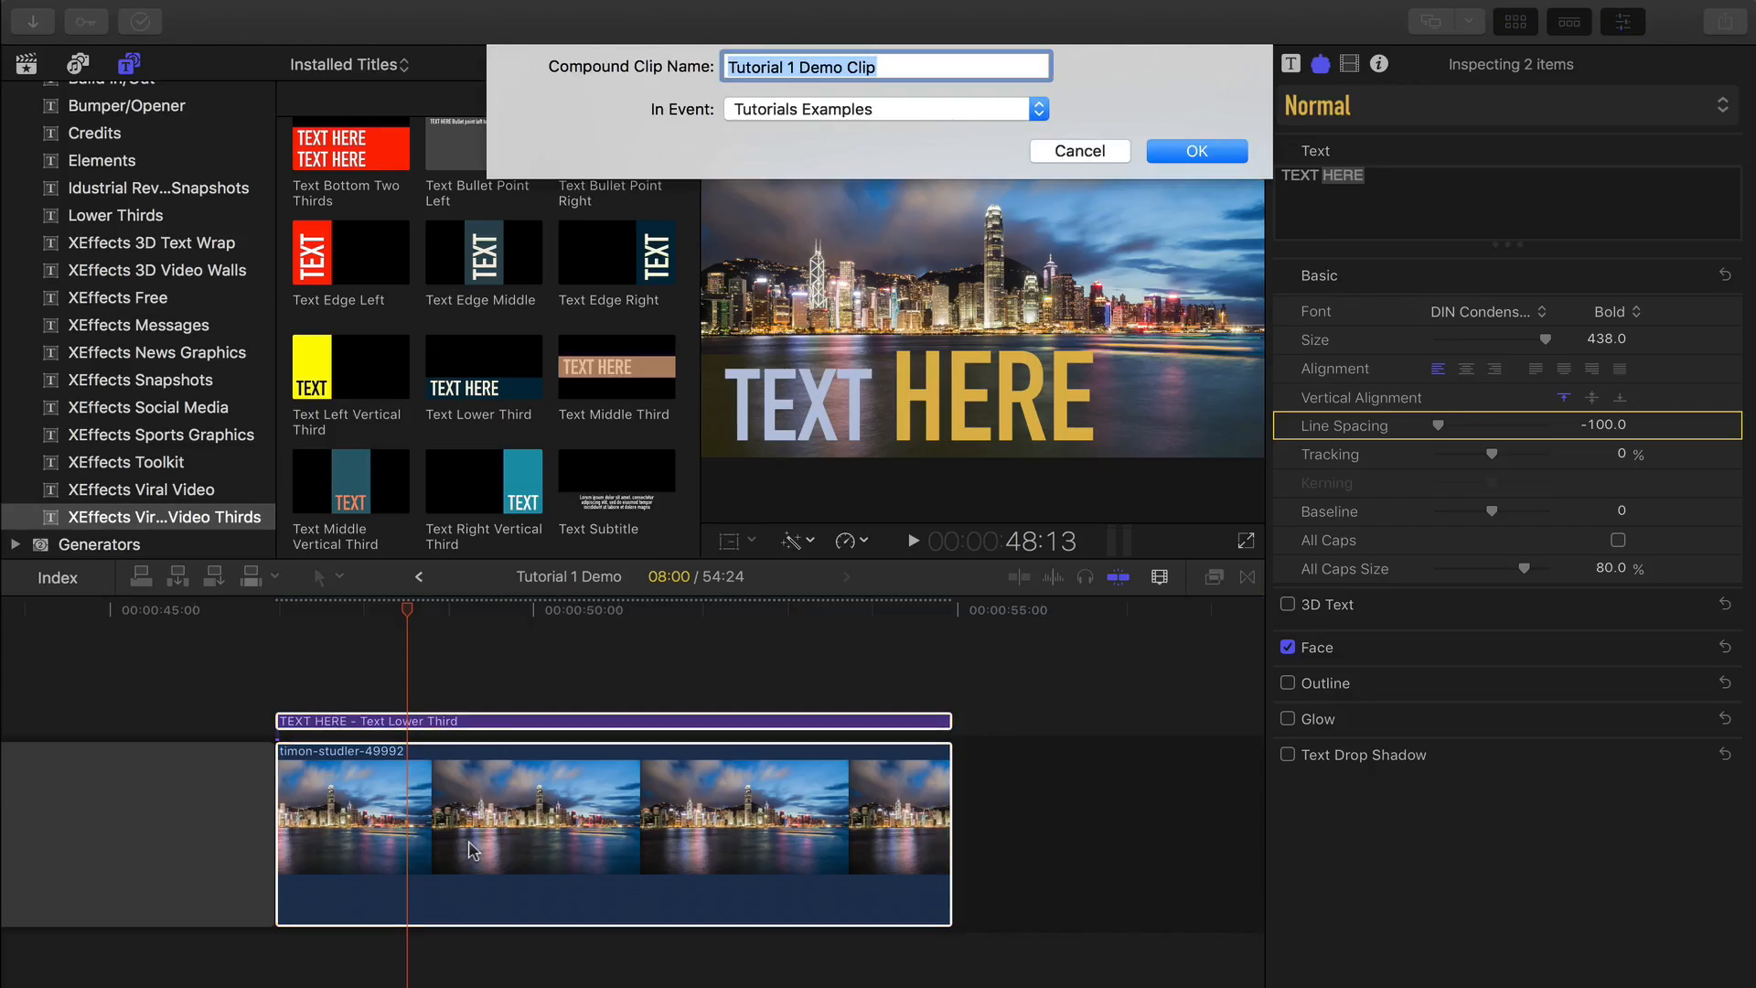
pyautogui.write('test 1')
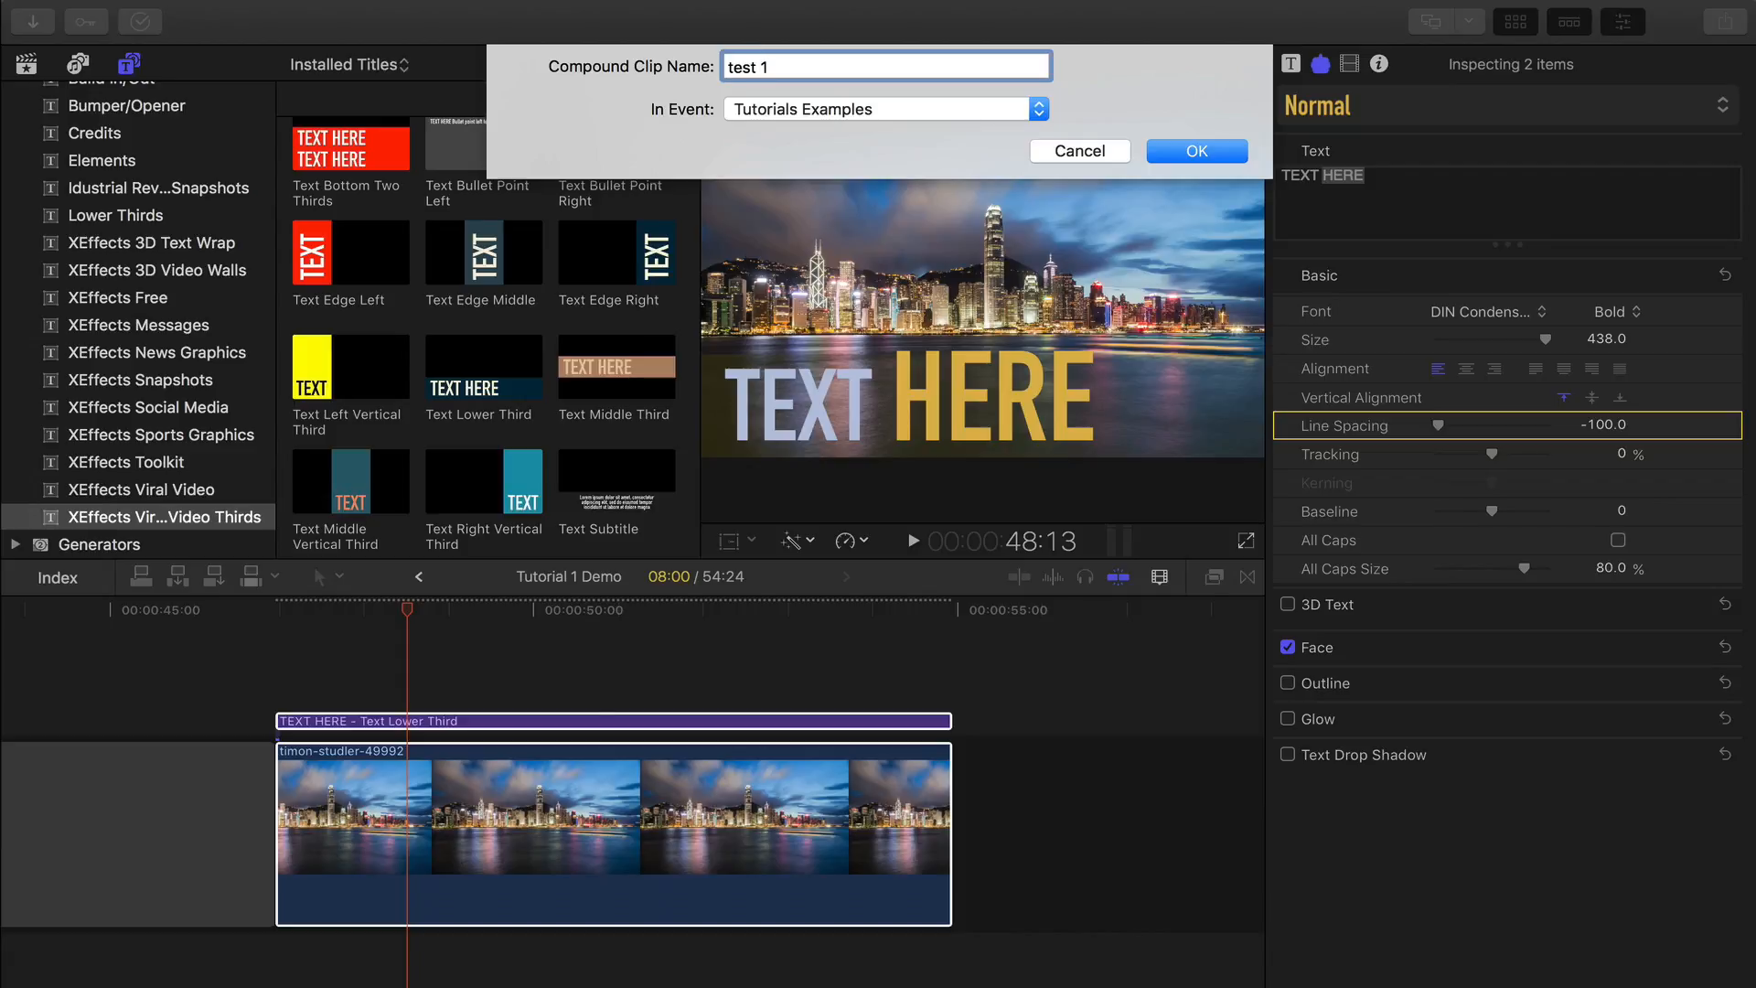